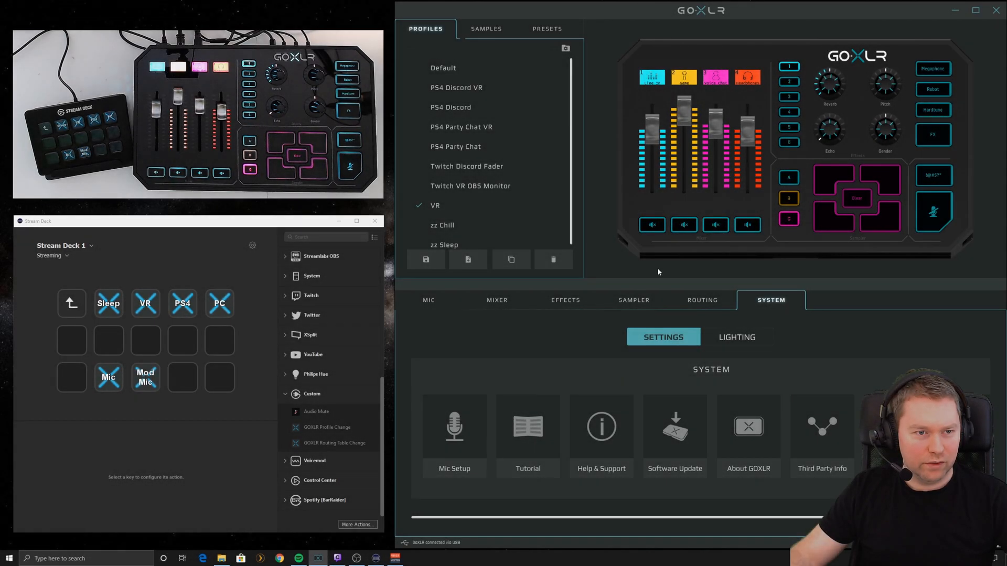
mouse_move(747, 427)
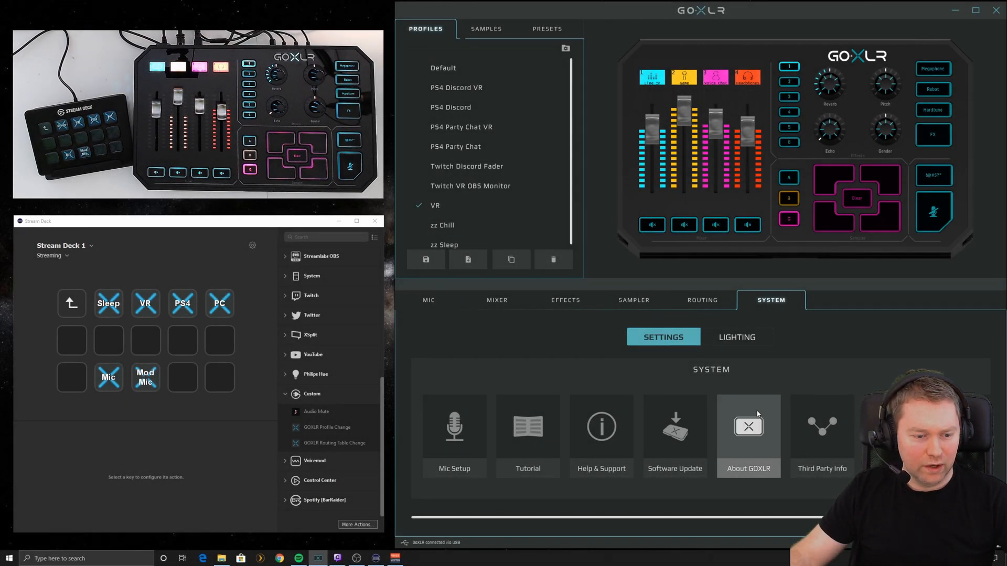
Check for software updates, dismiss the up-to-date message, and show the Routing matrix
left_click(675, 427)
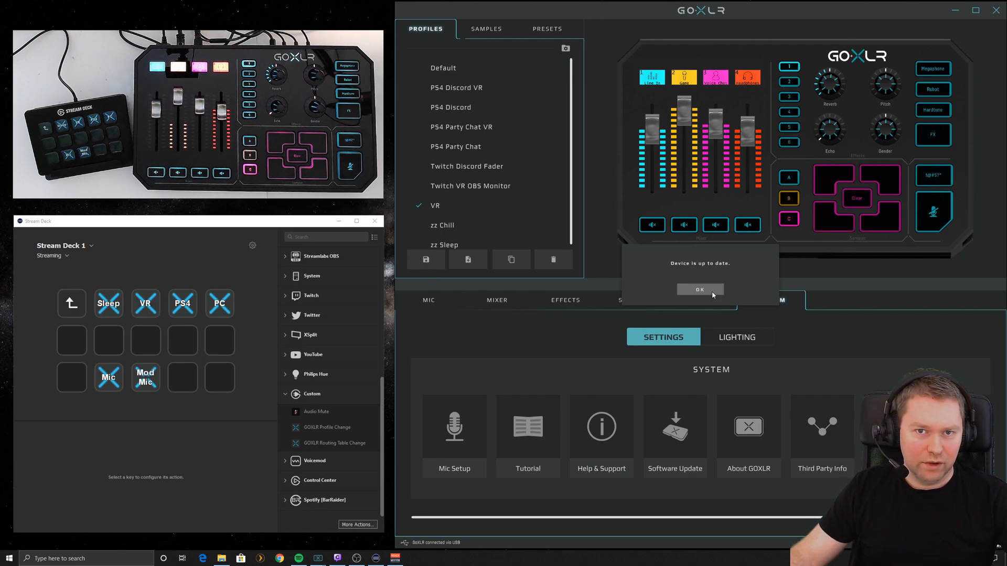
left_click(700, 289)
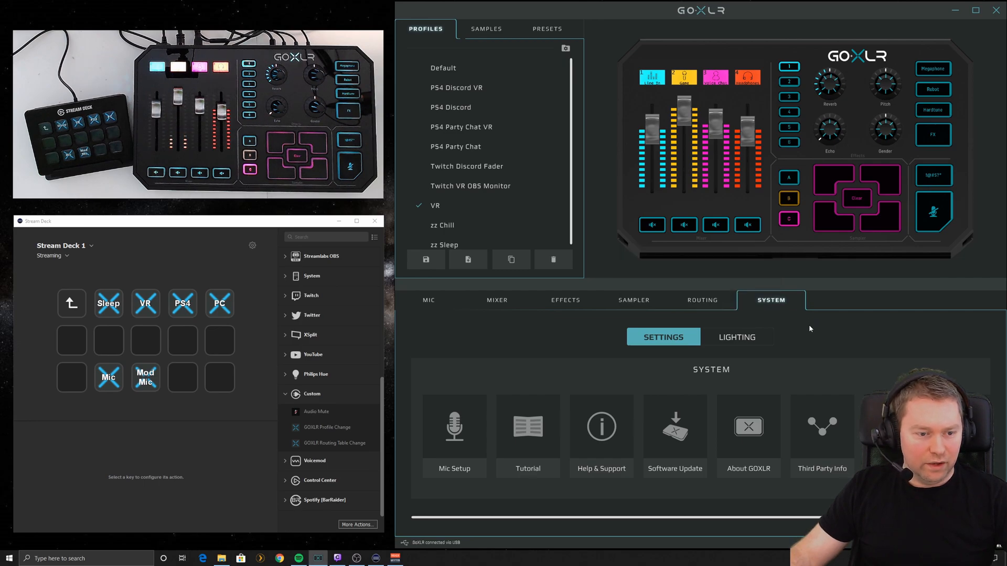
mouse_move(802, 329)
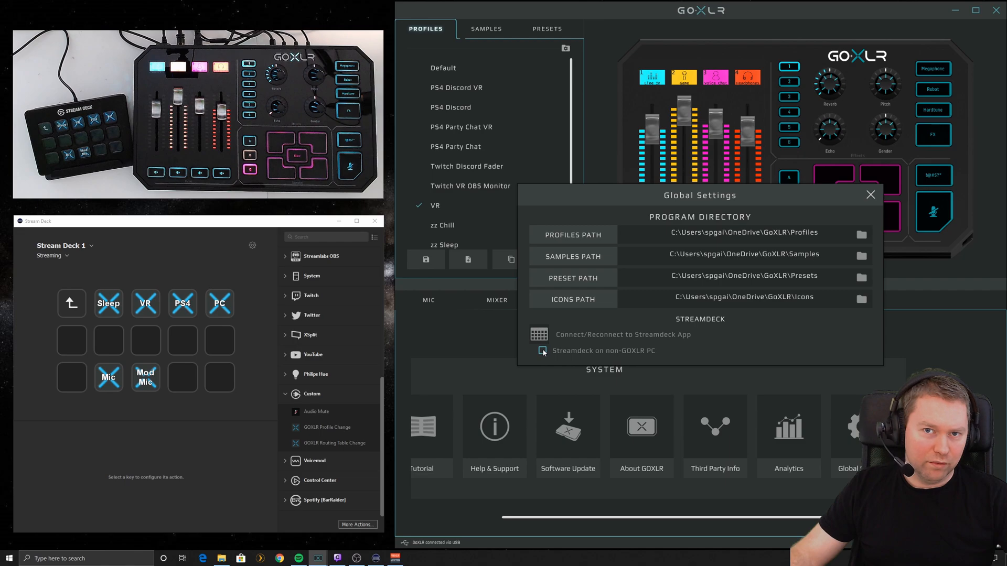
mouse_move(636, 353)
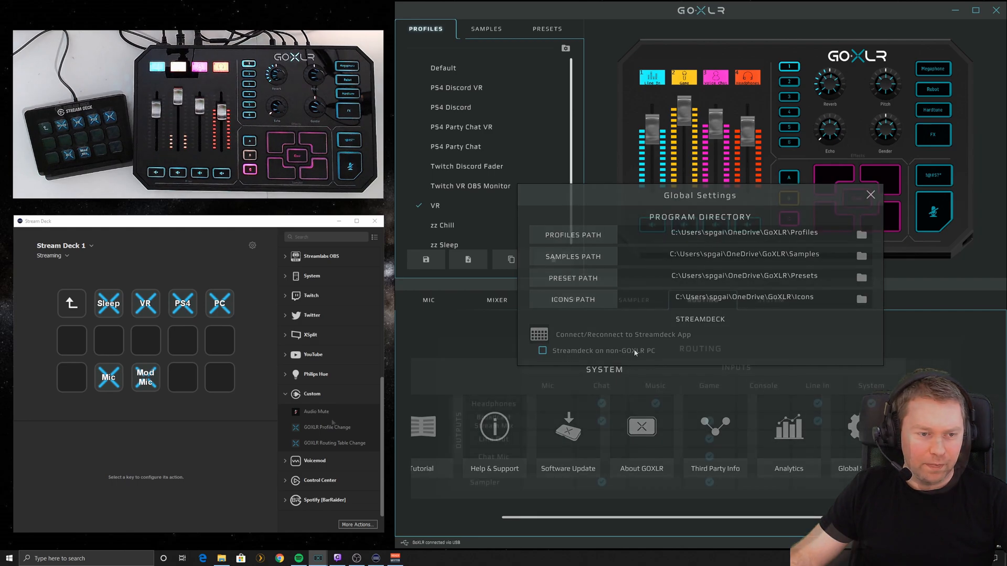
left_click(870, 195)
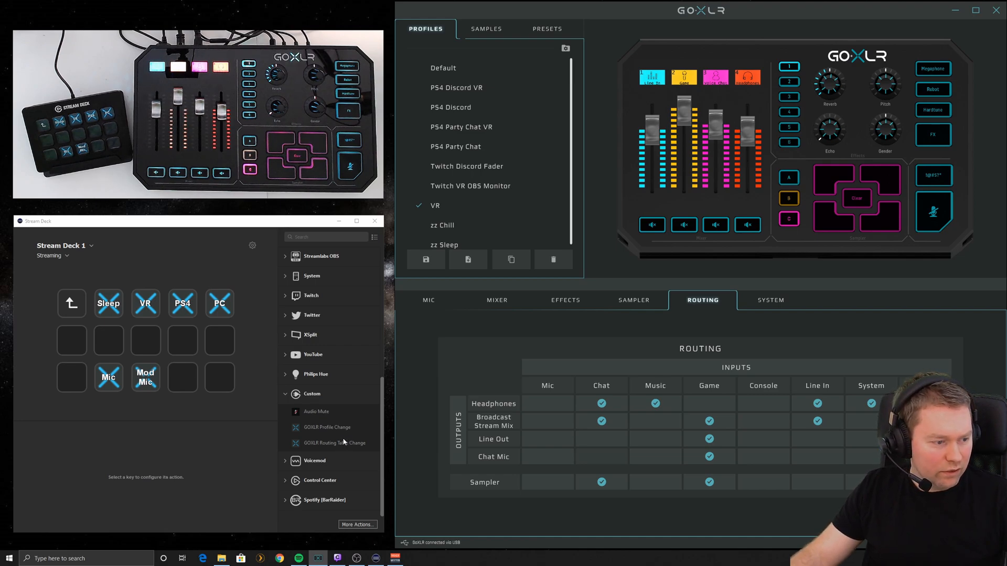
mouse_move(330, 430)
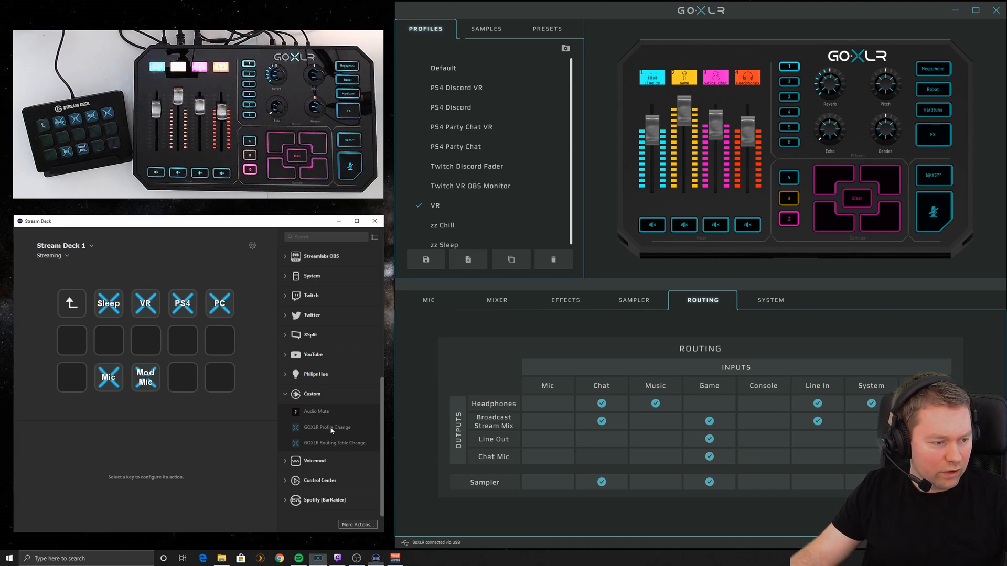
Add a GoXLR Profile Change key targeting the zz Sleep profile, titled Sleep
left_click(108, 340)
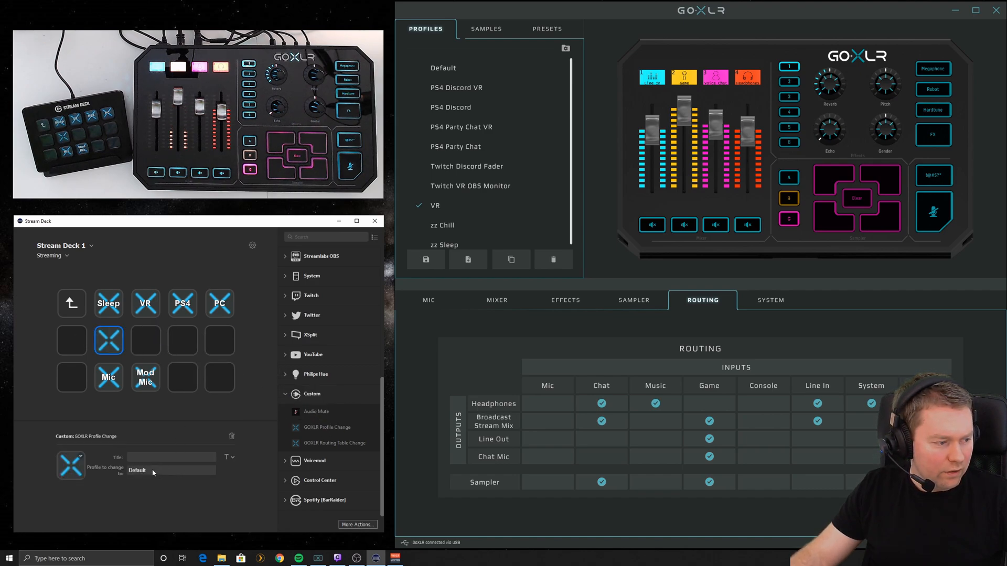
left_click(171, 471)
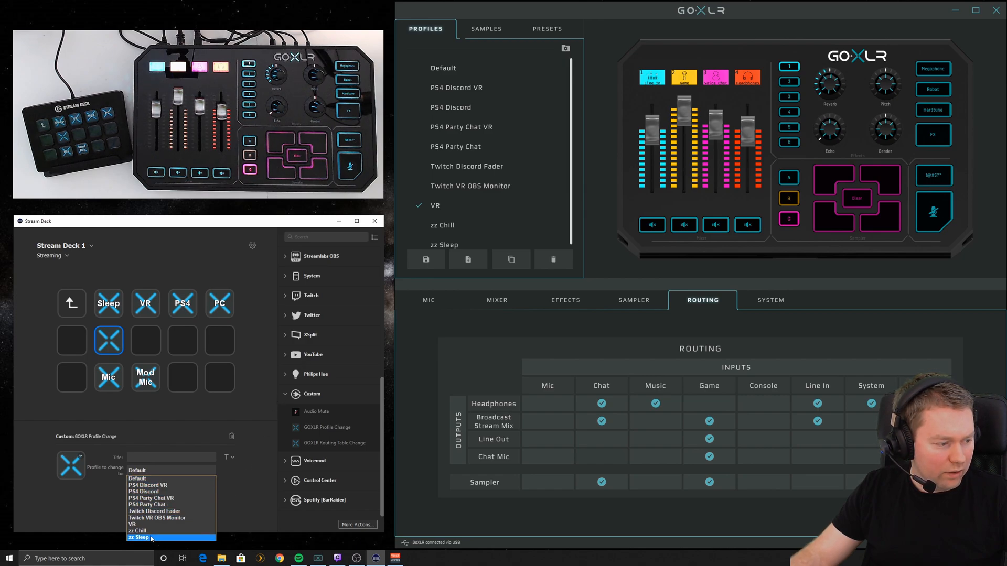
left_click(138, 537)
type("Sleep")
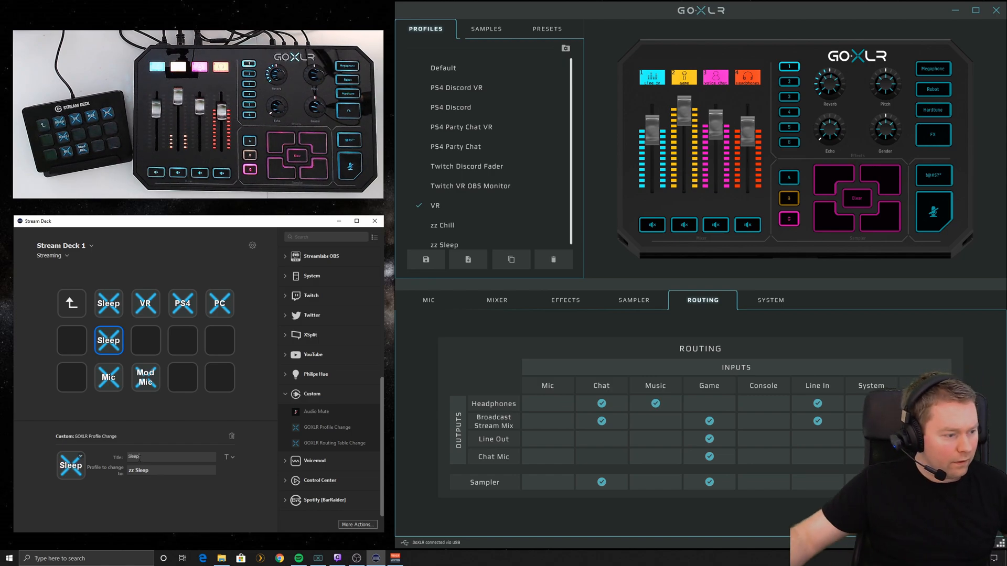
left_click(146, 340)
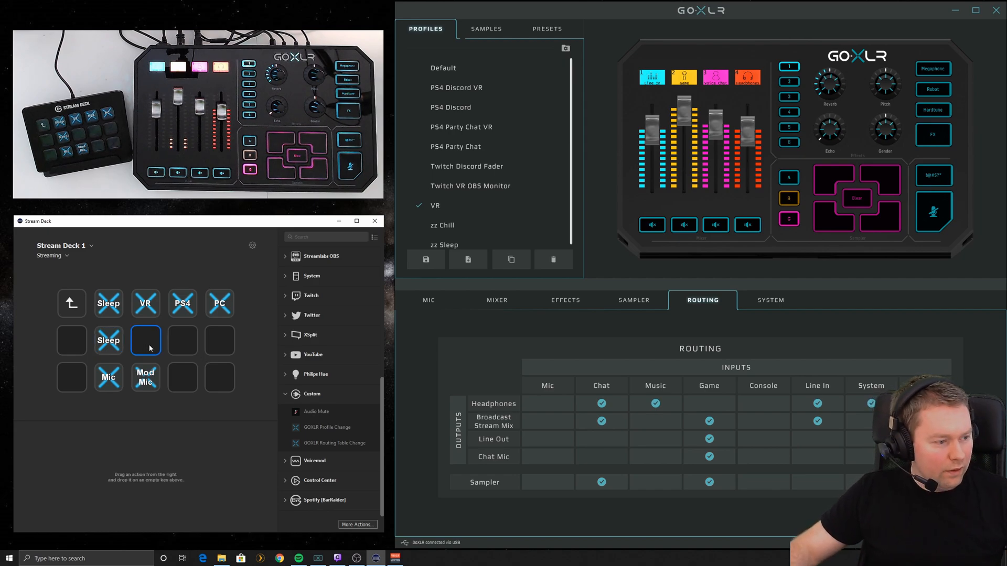
left_click(108, 340)
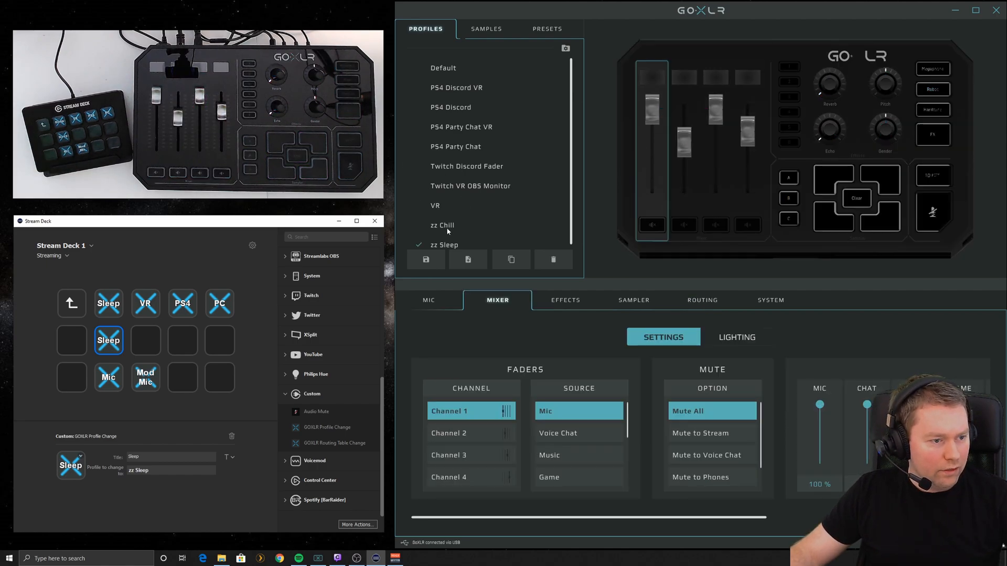
mouse_move(454, 250)
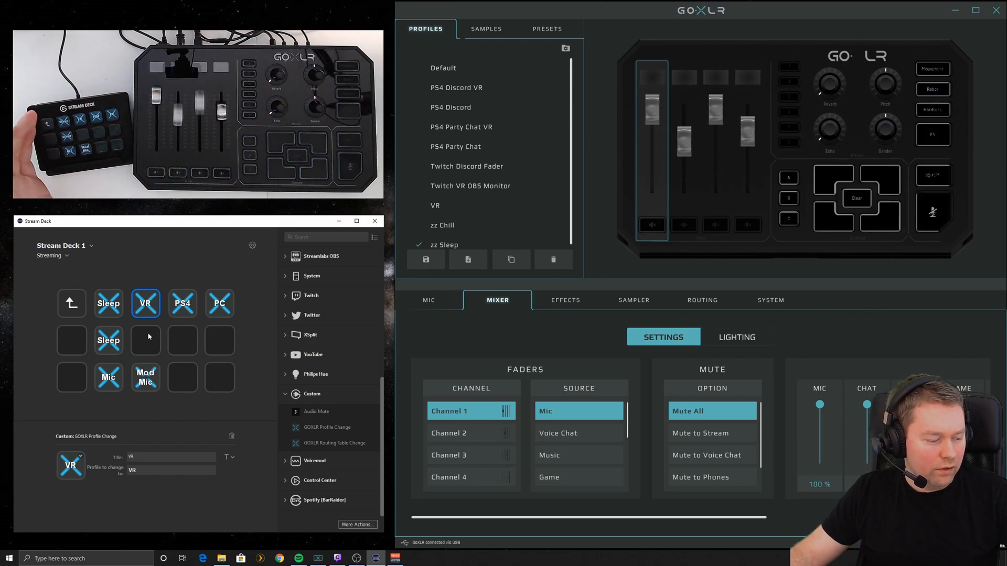
Switch the GoXLR to zz Sleep via the Sleep key, then back to VR via the VR key
left_click(436, 206)
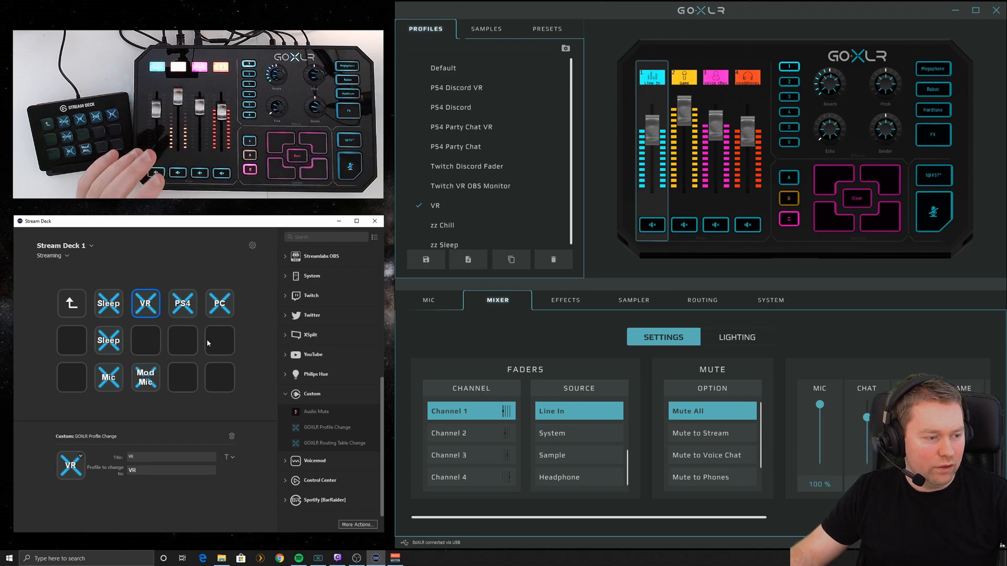
left_click(314, 256)
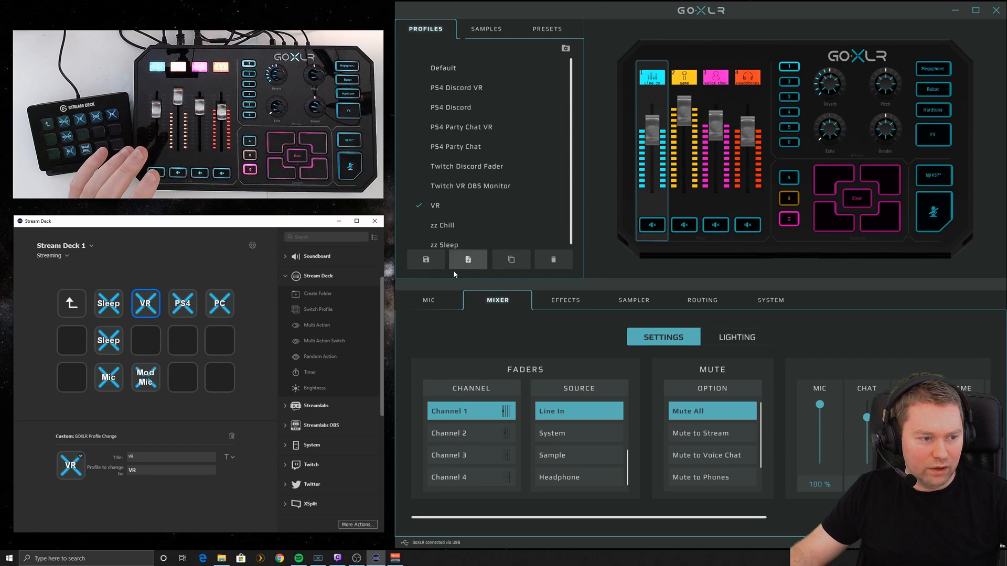
mouse_move(500, 325)
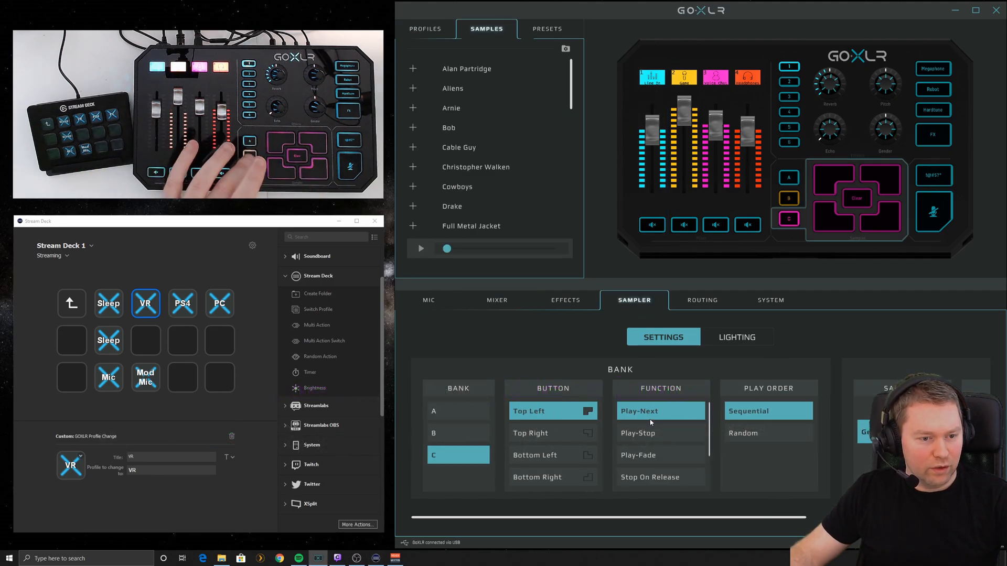
Browse the Samples and Presets tabs, then return to the Profiles list
left_click(425, 29)
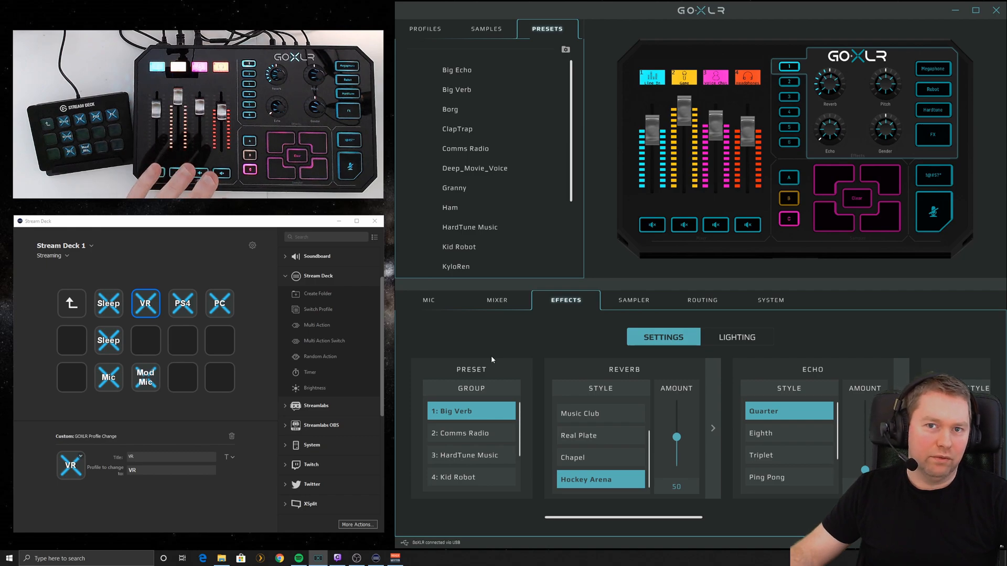
mouse_move(496, 247)
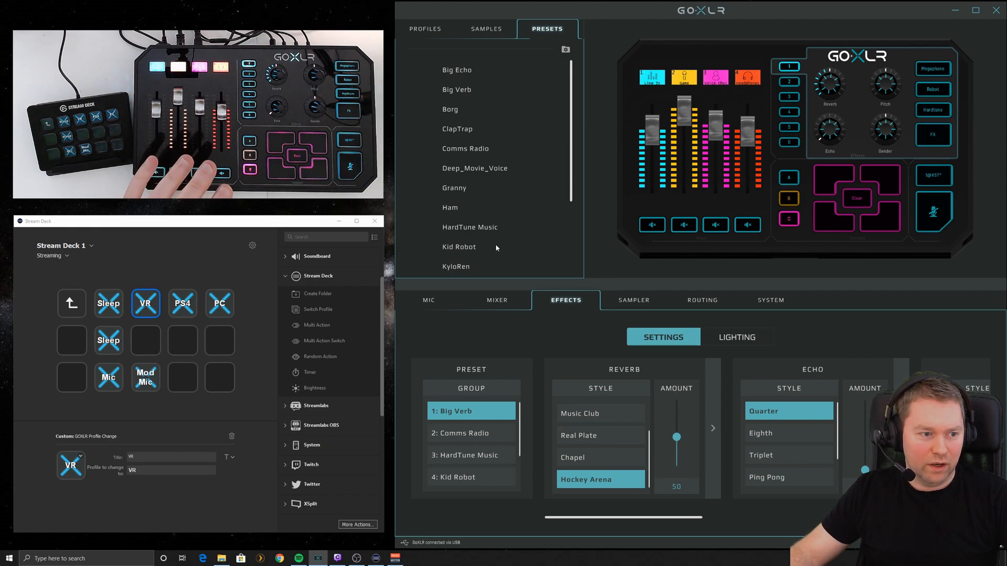
left_click(425, 28)
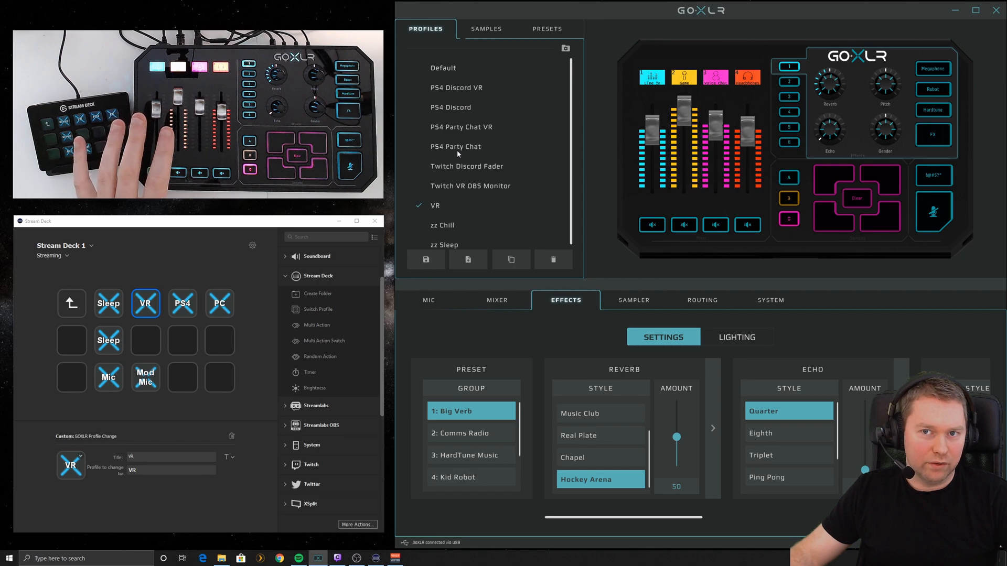
left_click(702, 300)
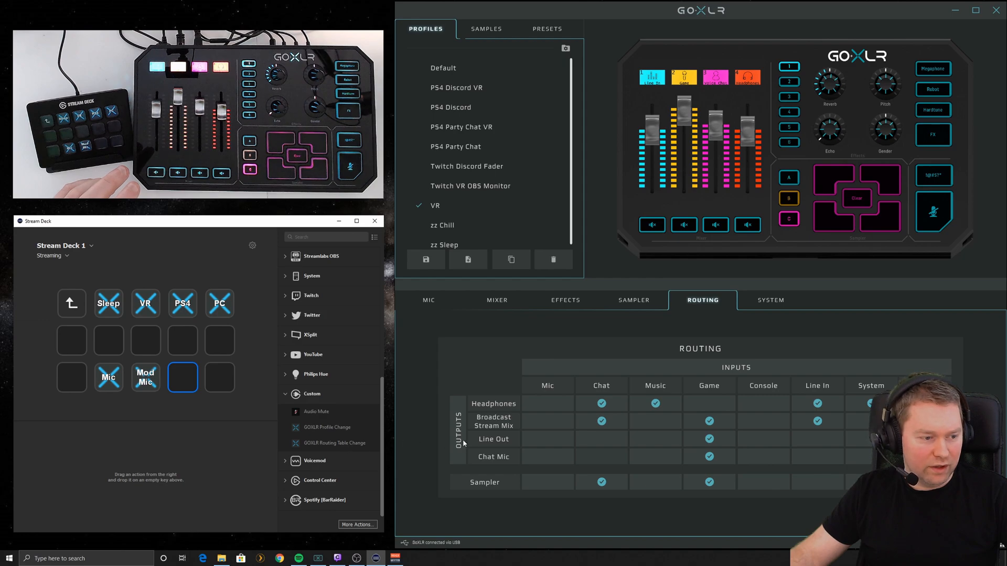
mouse_move(801, 399)
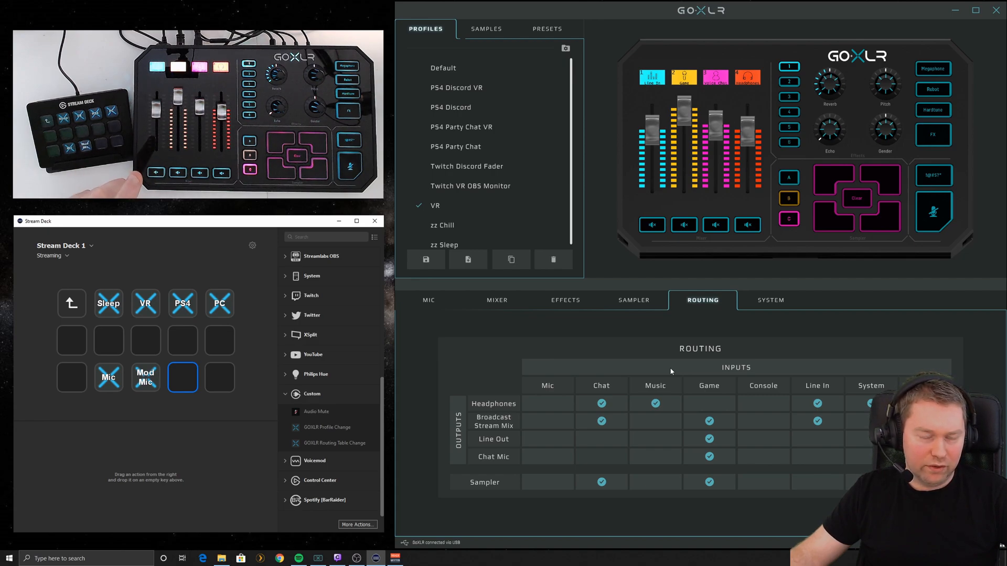
mouse_move(736, 395)
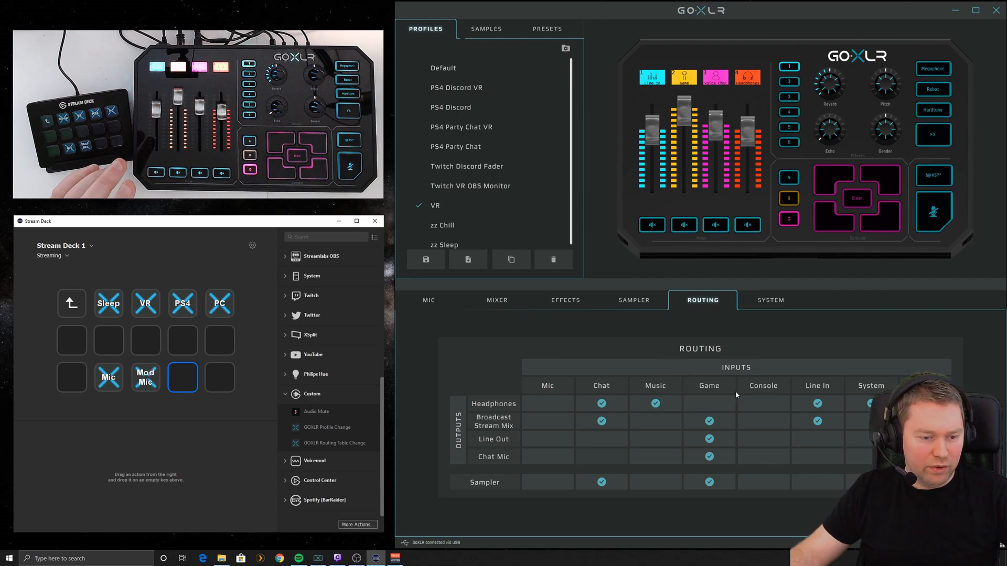
mouse_move(605, 390)
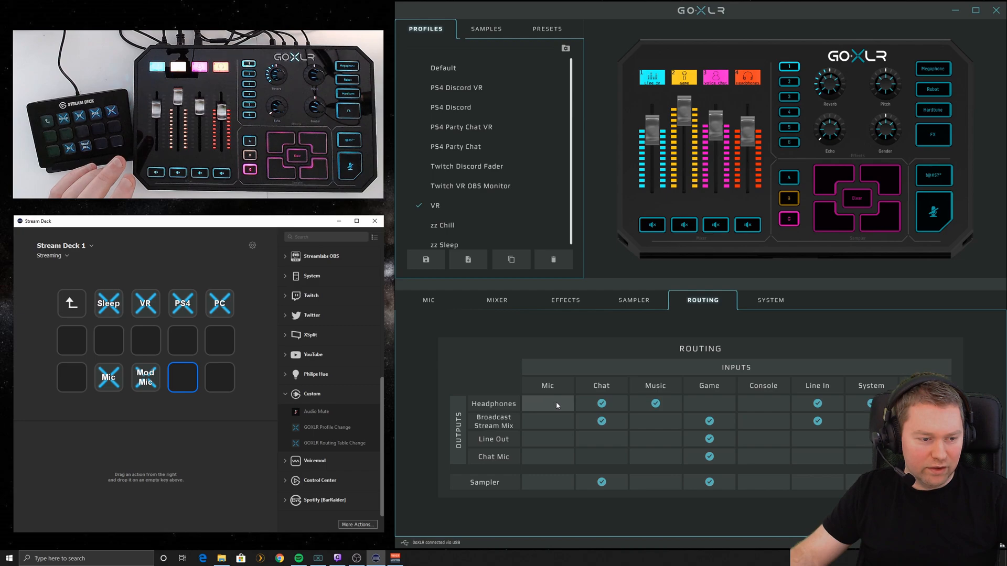
Toggle the Mic-to-Headphones route on and off in the routing matrix, leaving it unset
left_click(654, 403)
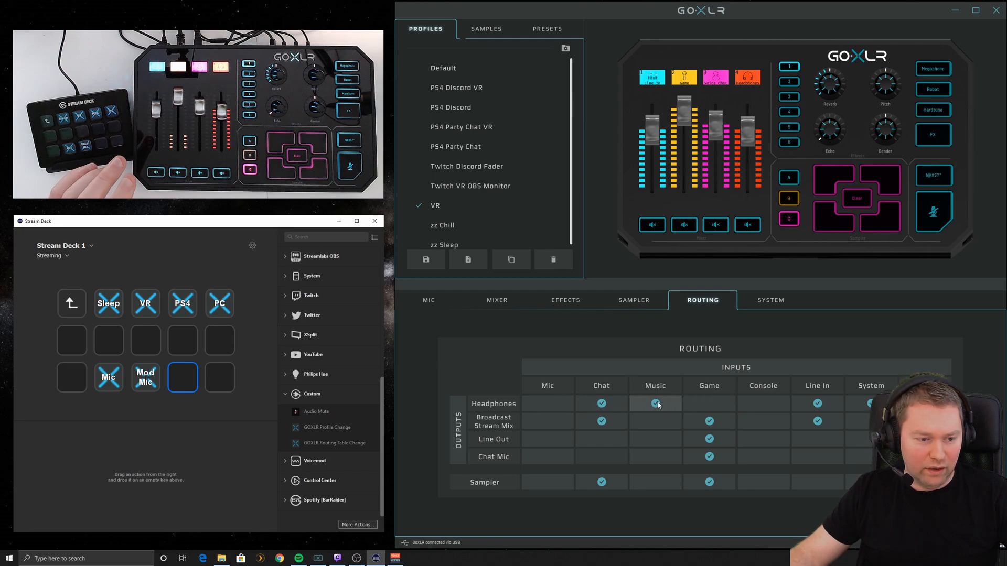
left_click(654, 403)
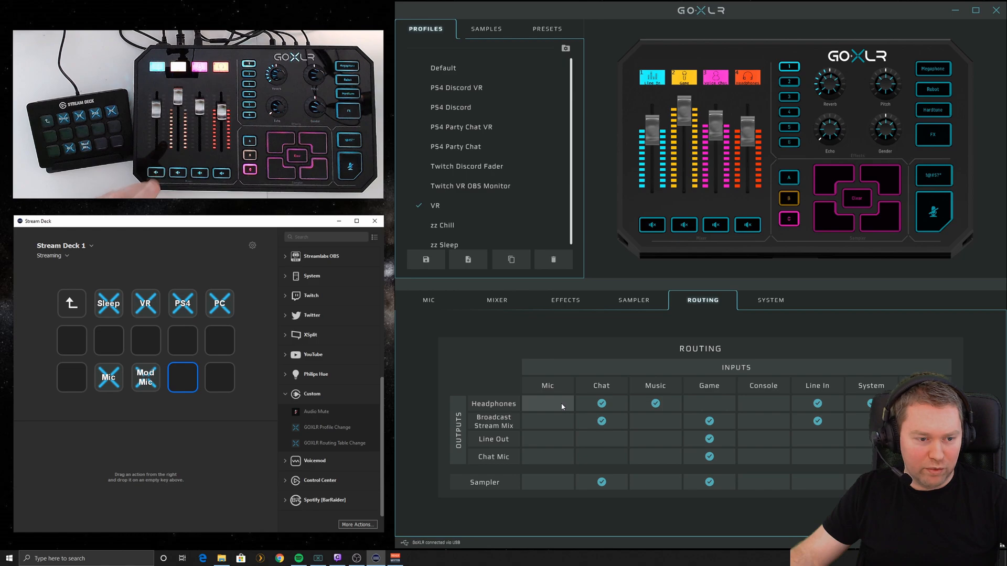
left_click(547, 402)
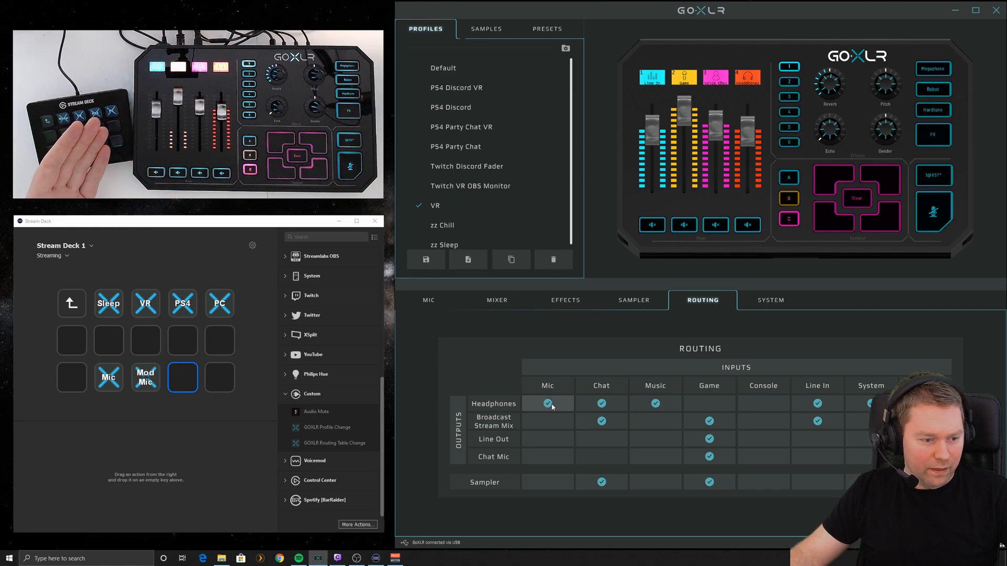
left_click(547, 402)
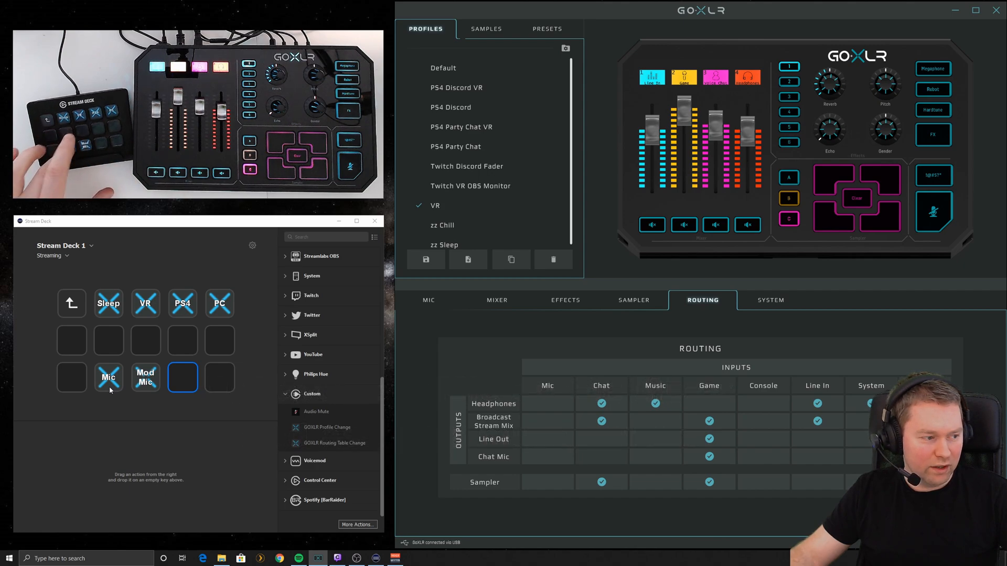
left_click(548, 403)
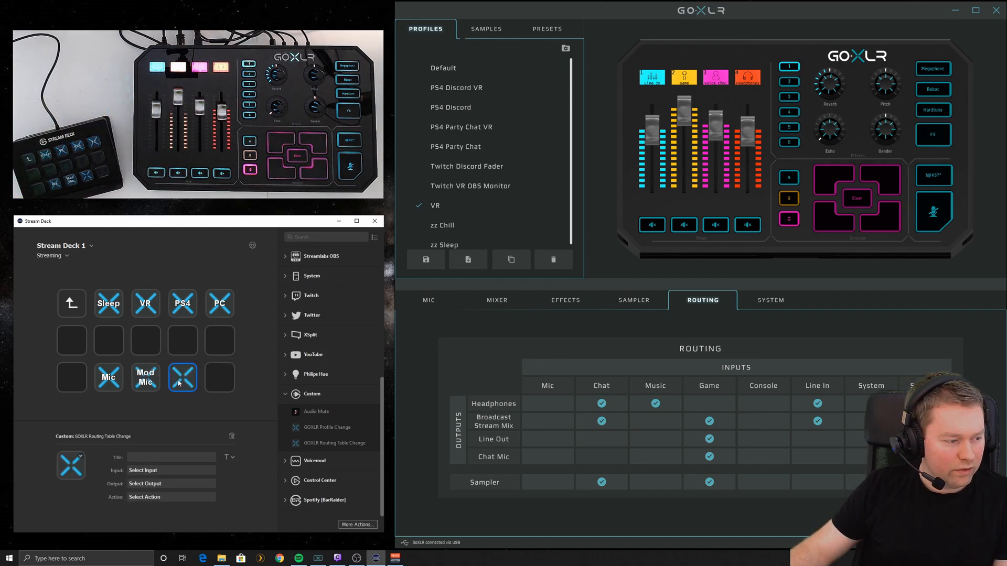
Set the routing key's Input to Mic and Output to Chat Mic, ready to choose its Action
left_click(170, 470)
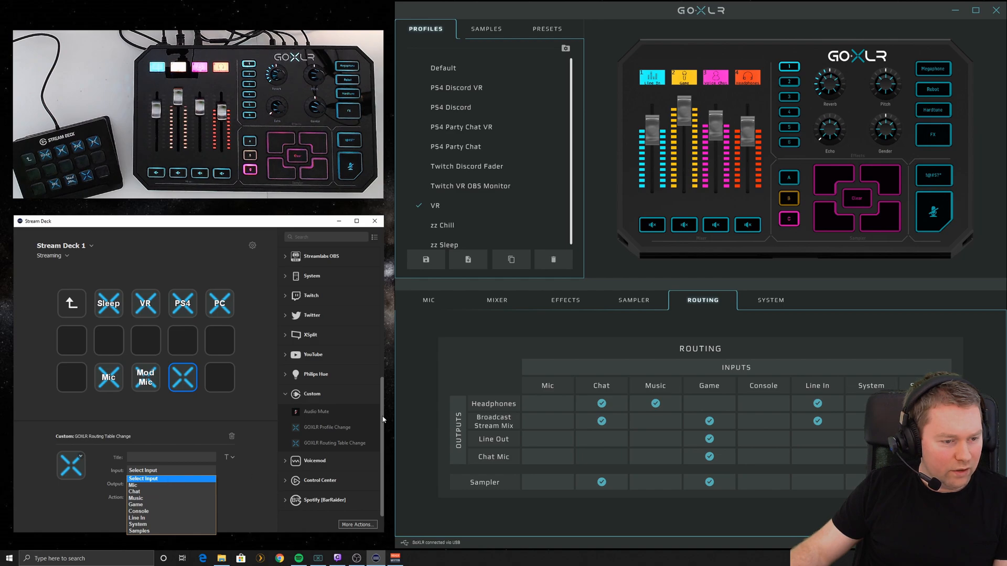
mouse_move(846, 388)
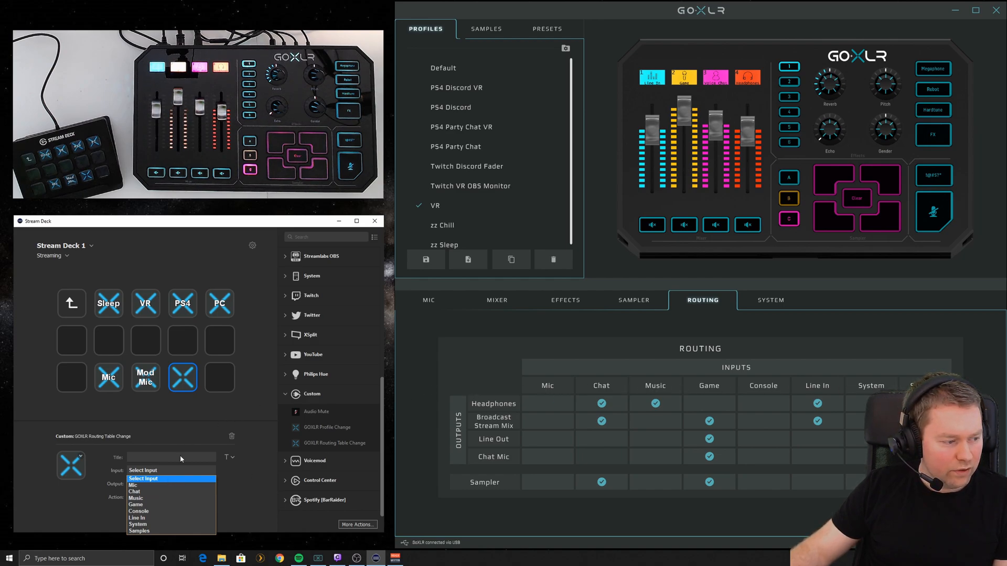
left_click(133, 485)
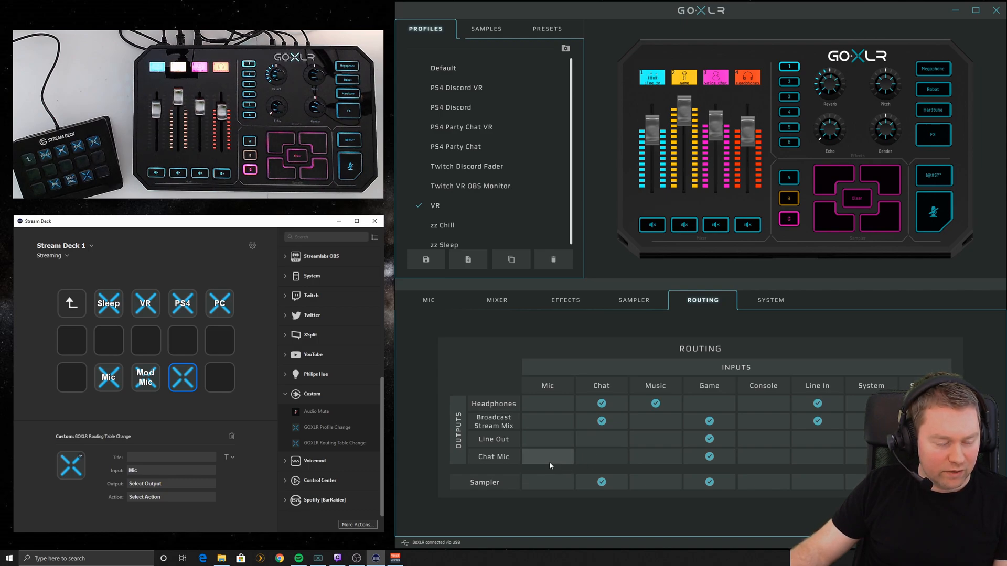
left_click(170, 483)
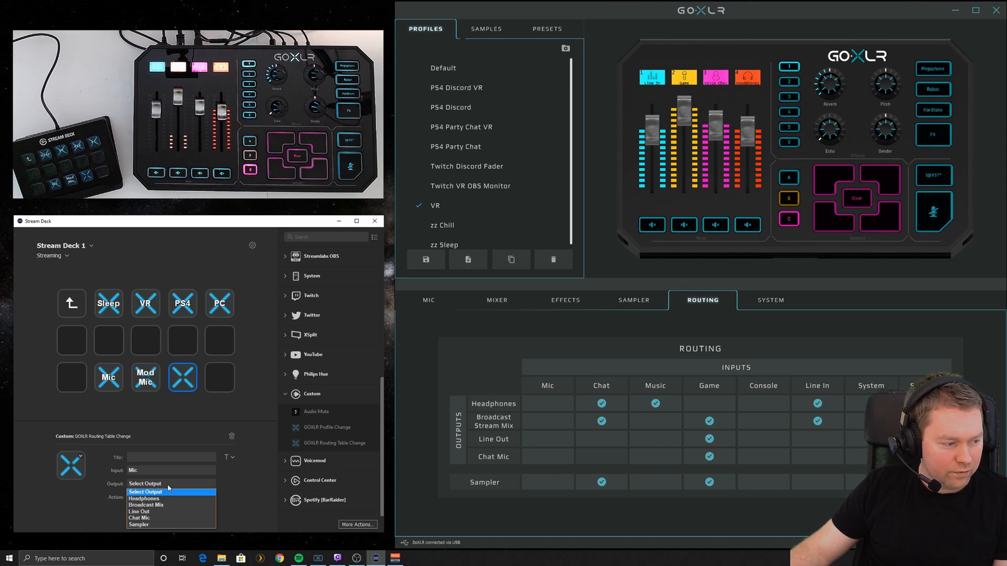
left_click(138, 518)
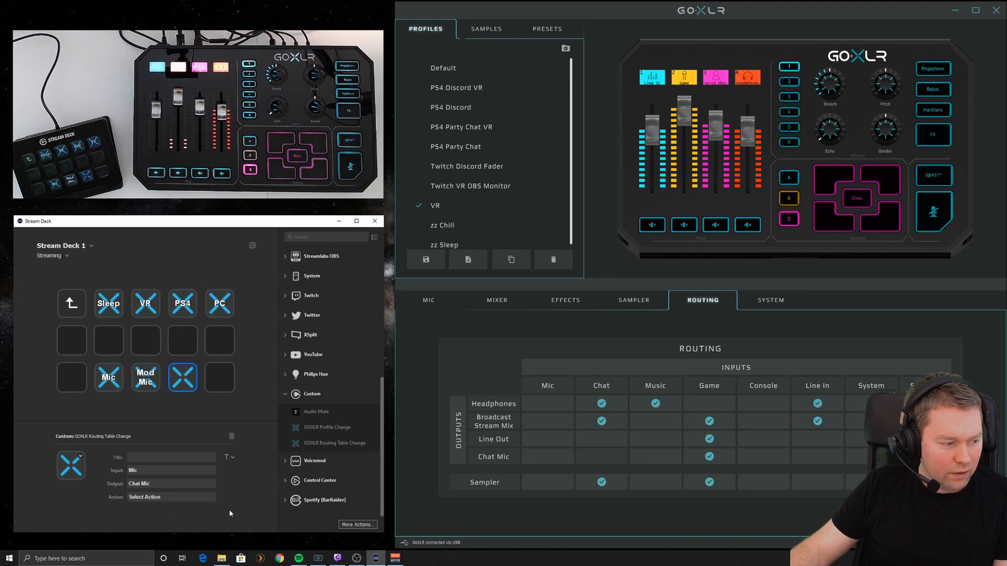
left_click(170, 496)
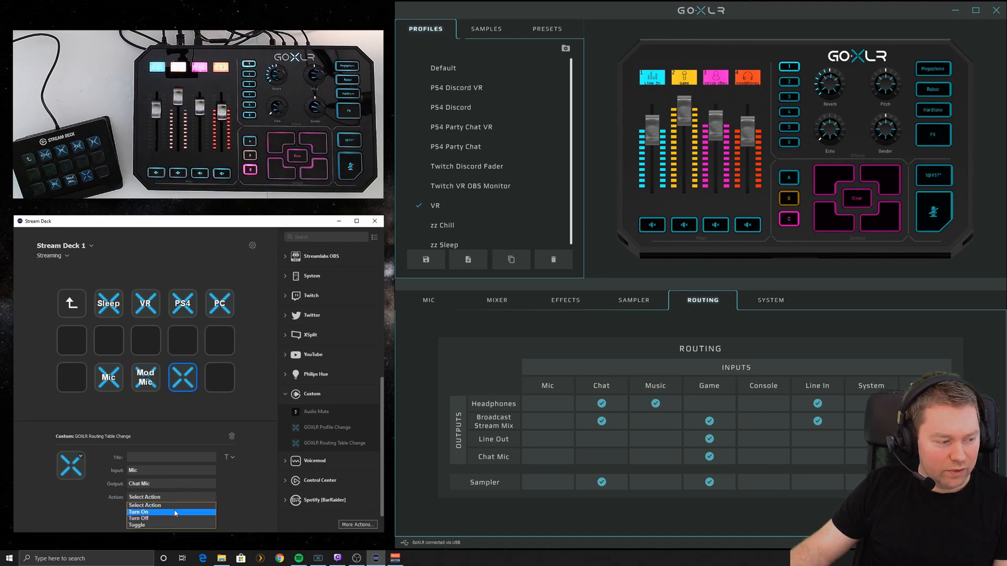
mouse_move(173, 518)
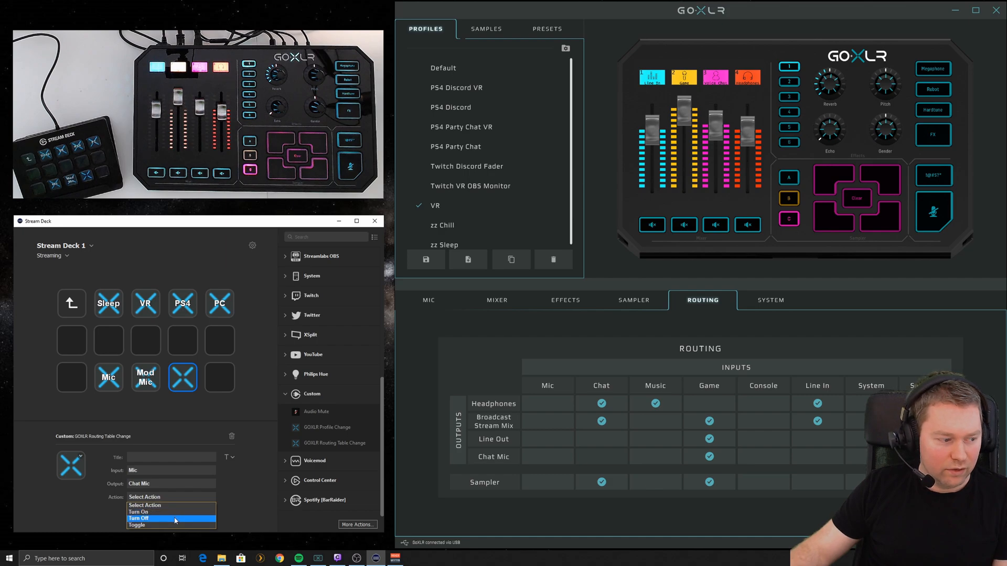
mouse_move(171, 526)
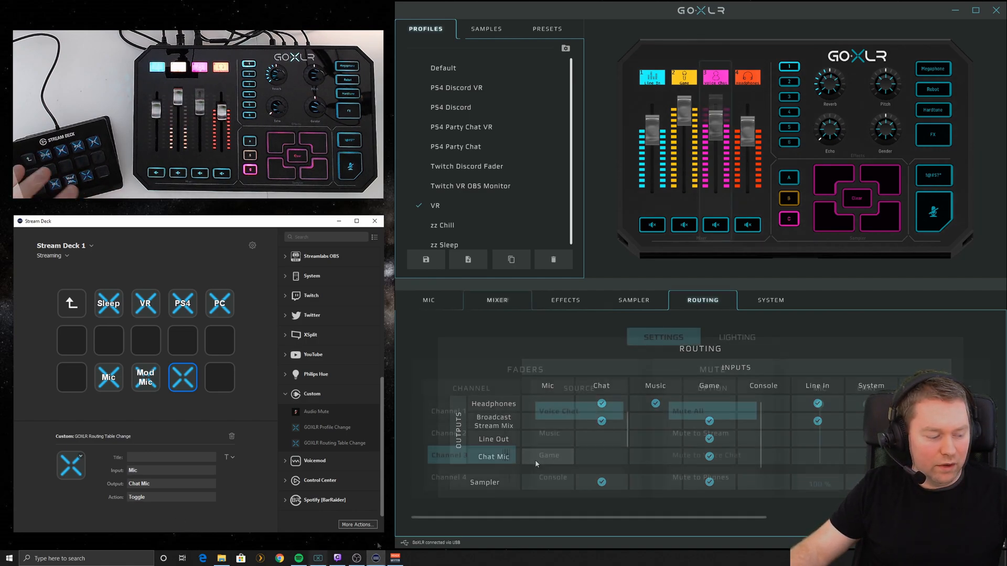
left_click(497, 300)
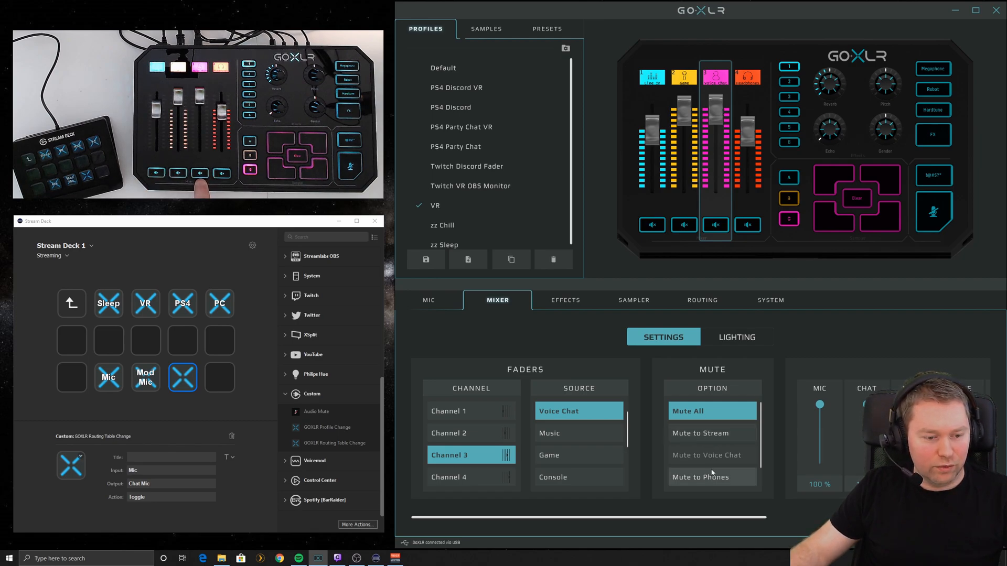
mouse_move(688, 411)
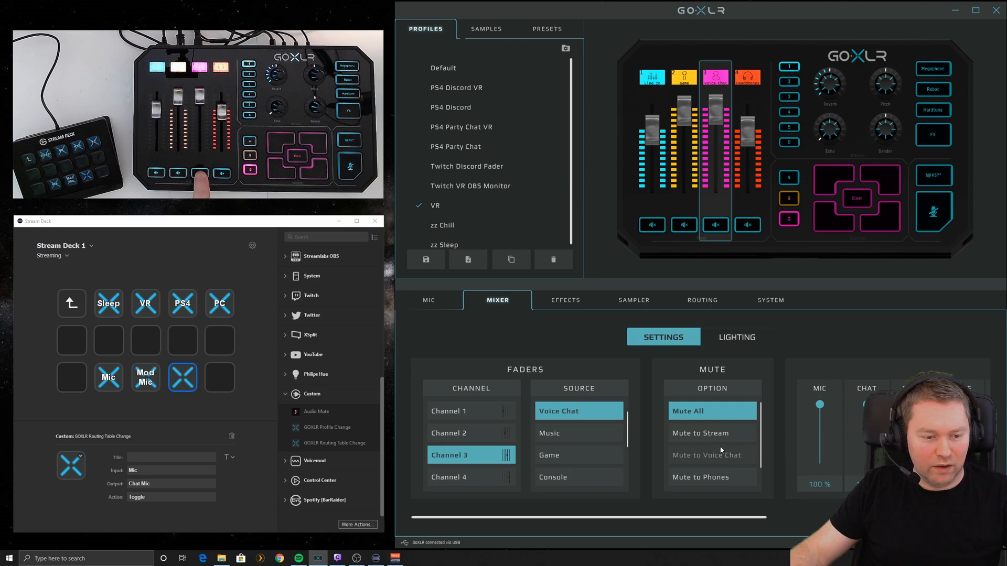
mouse_move(711, 411)
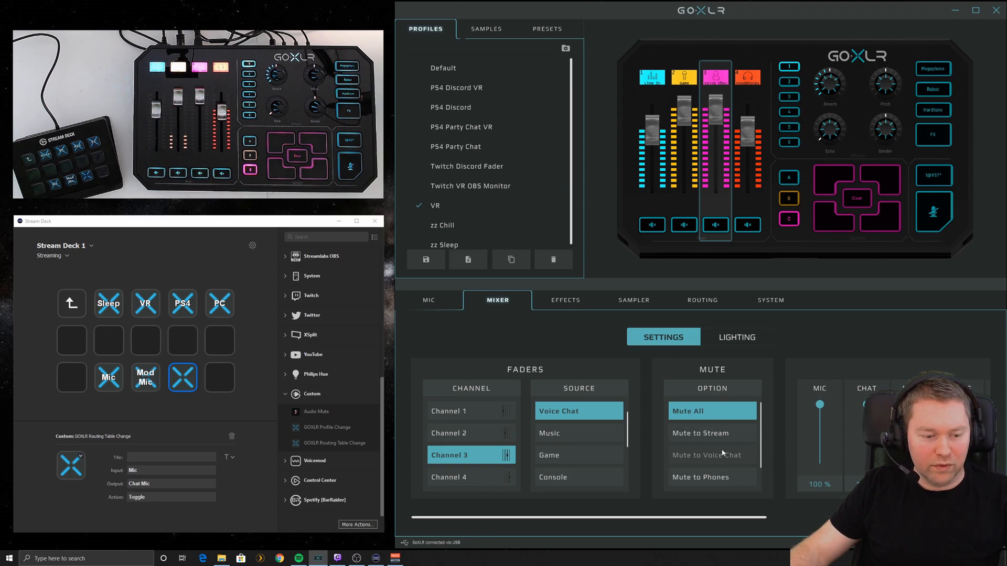
mouse_move(701, 305)
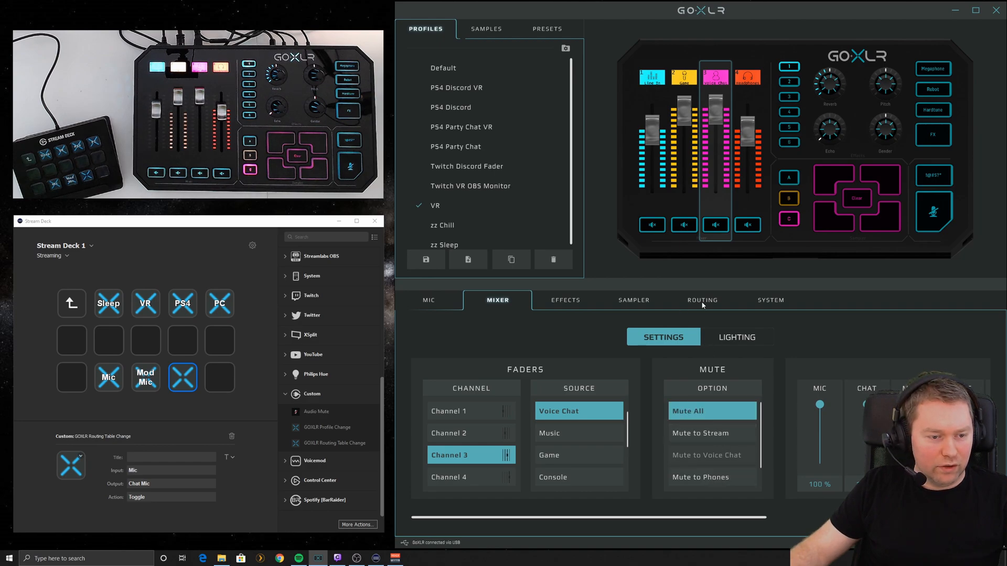
left_click(702, 300)
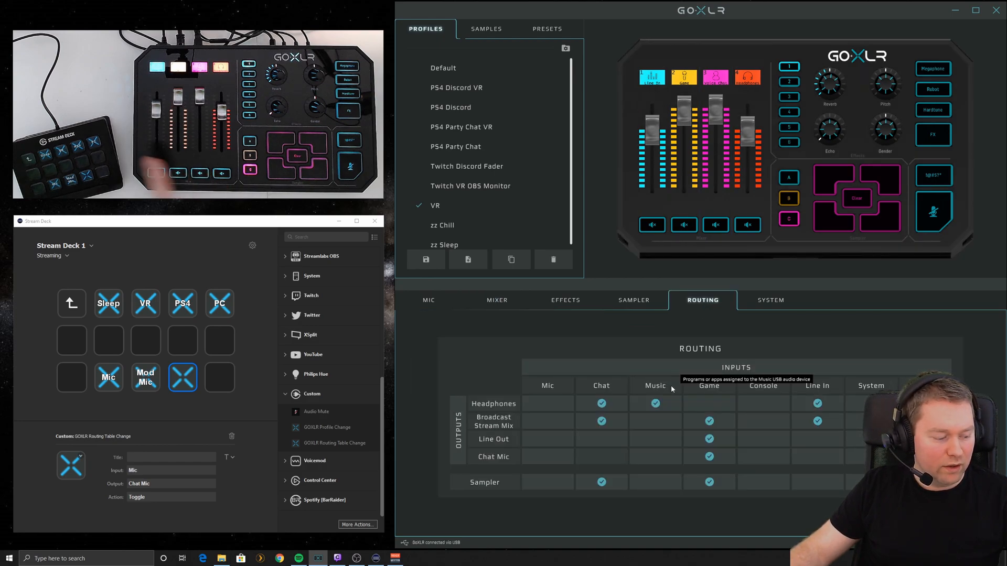
Trigger the routing key so Mic routes to Chat Mic, then show the mixer faders
left_click(548, 456)
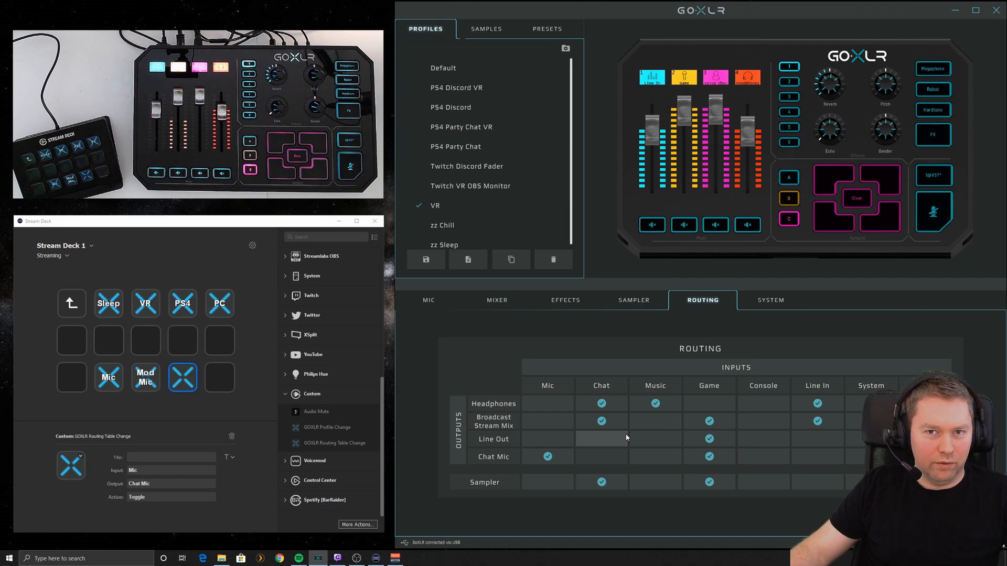
left_click(497, 300)
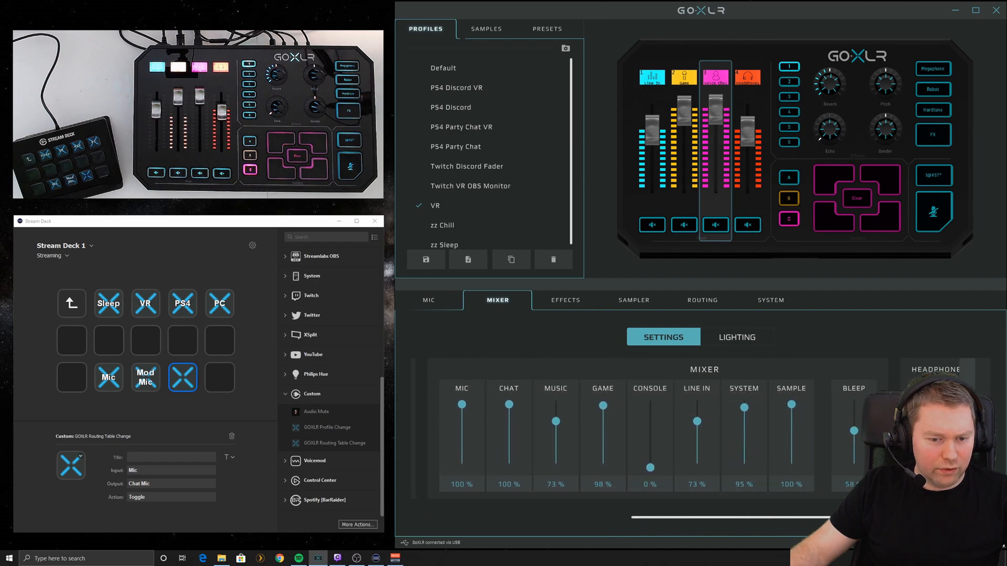
scroll("right", 3)
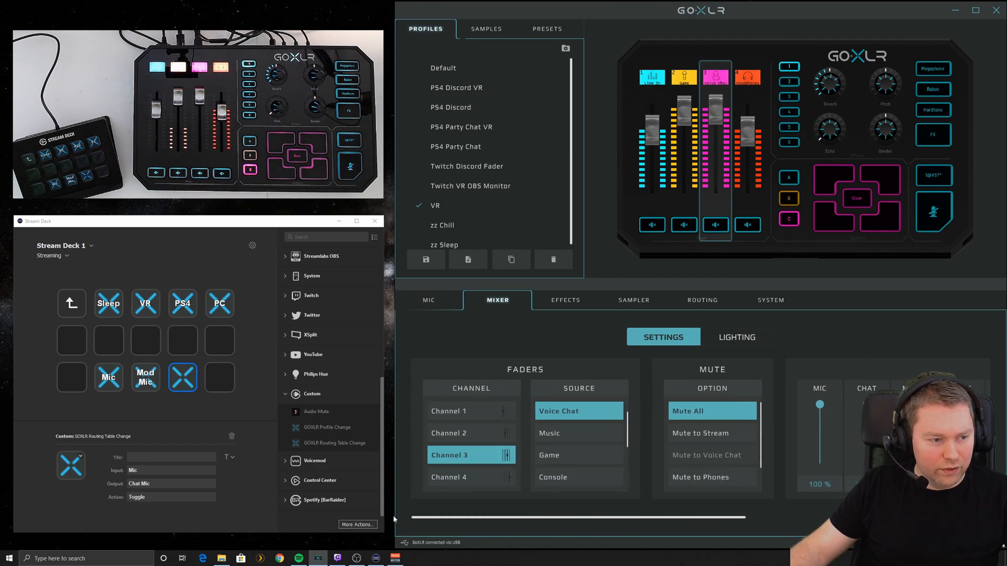
Show the Mic tab's gate and detailed Equalizer sliders, then move to the Sampler
left_click(428, 300)
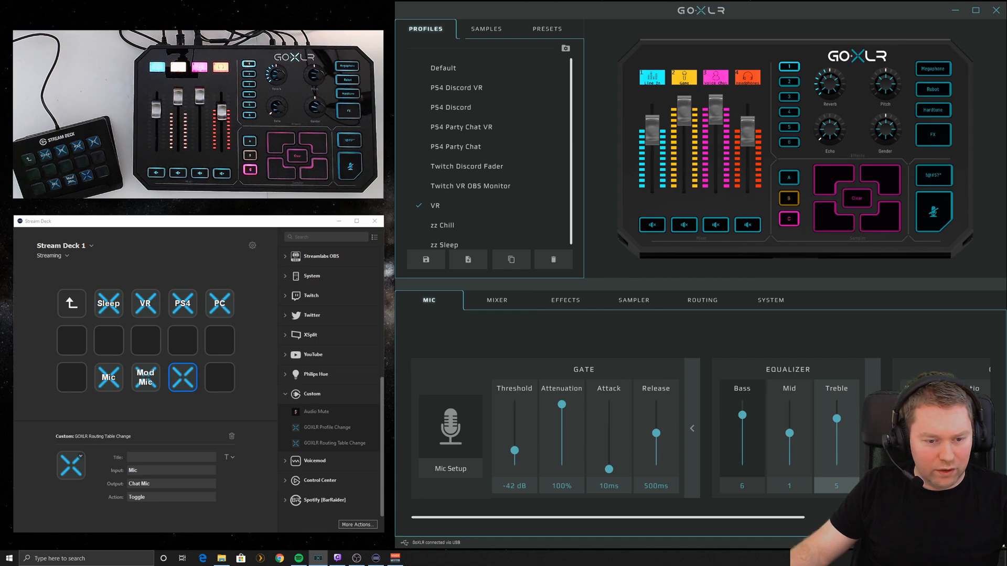
scroll("right", 3)
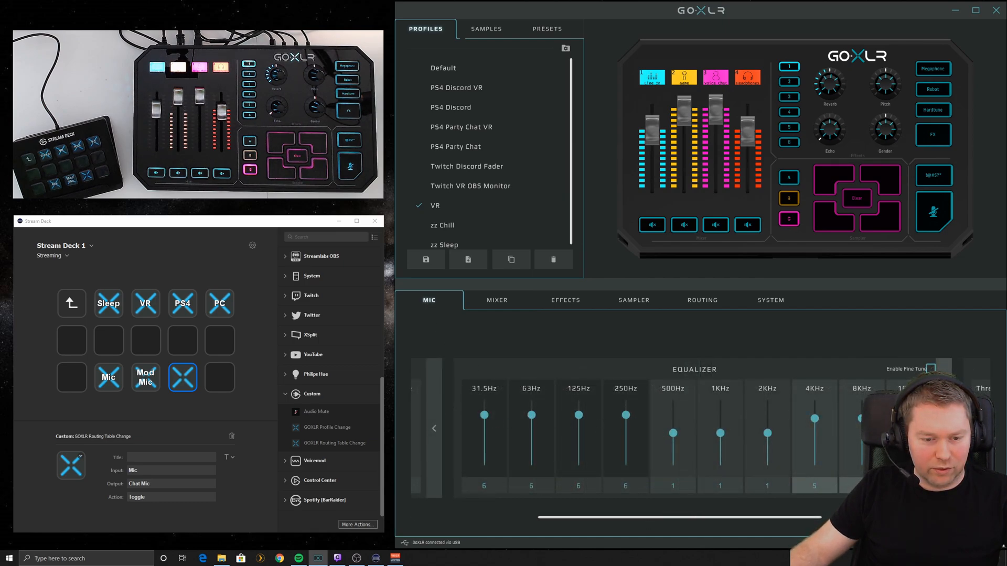
left_click(485, 28)
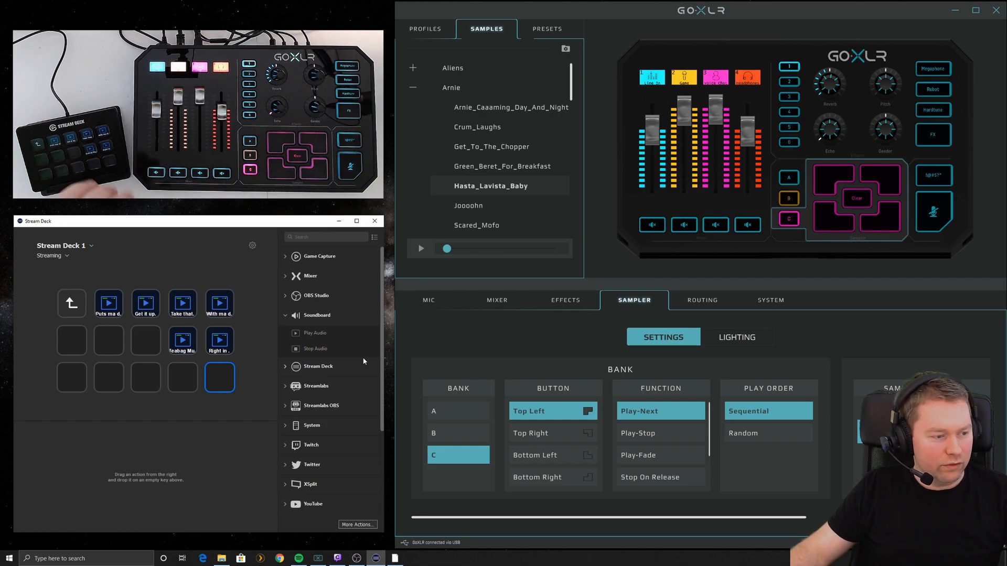
mouse_move(339, 338)
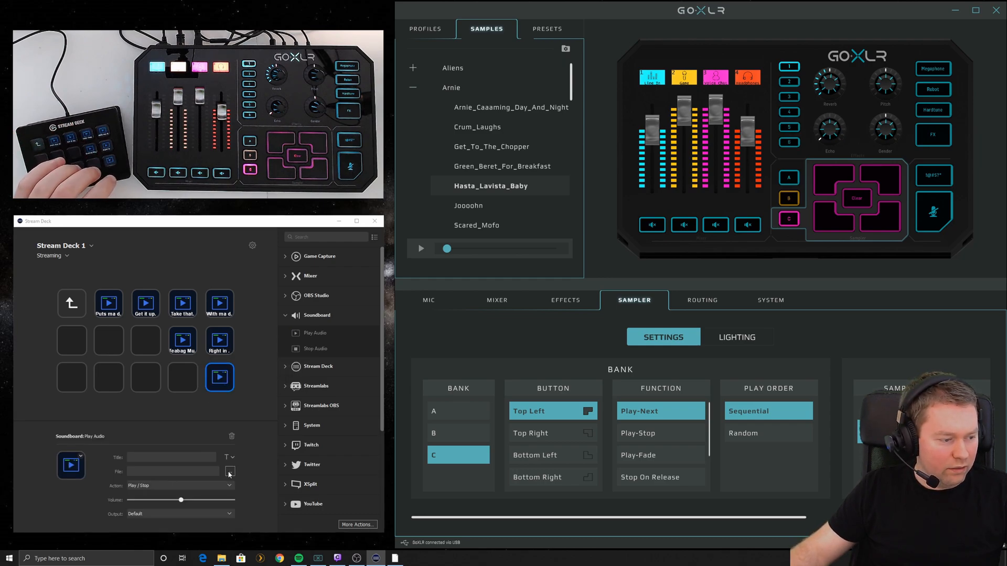
Browse for and select the Hasta_Lavista_Baby clip as the soundboard key's file
left_click(229, 471)
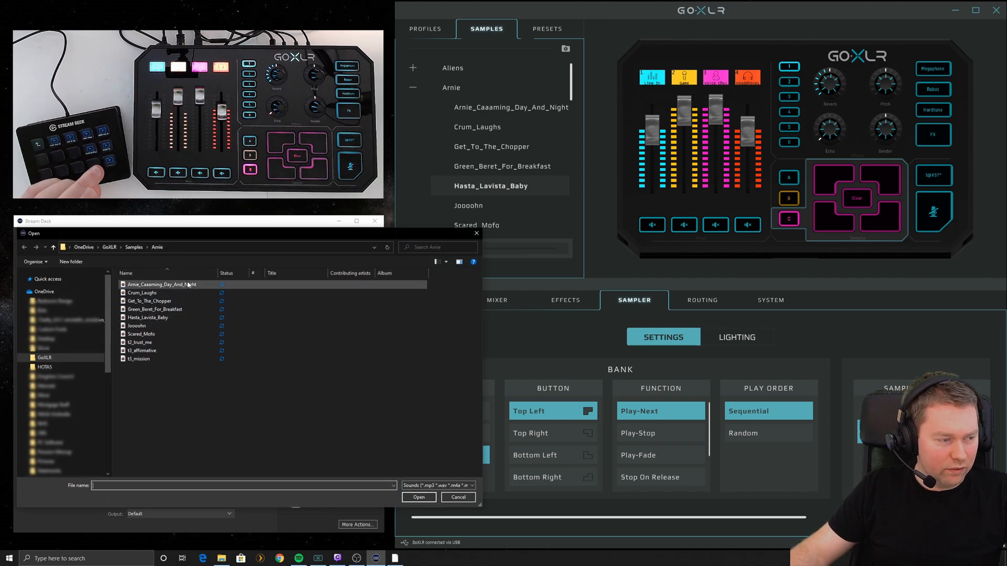
mouse_move(188, 284)
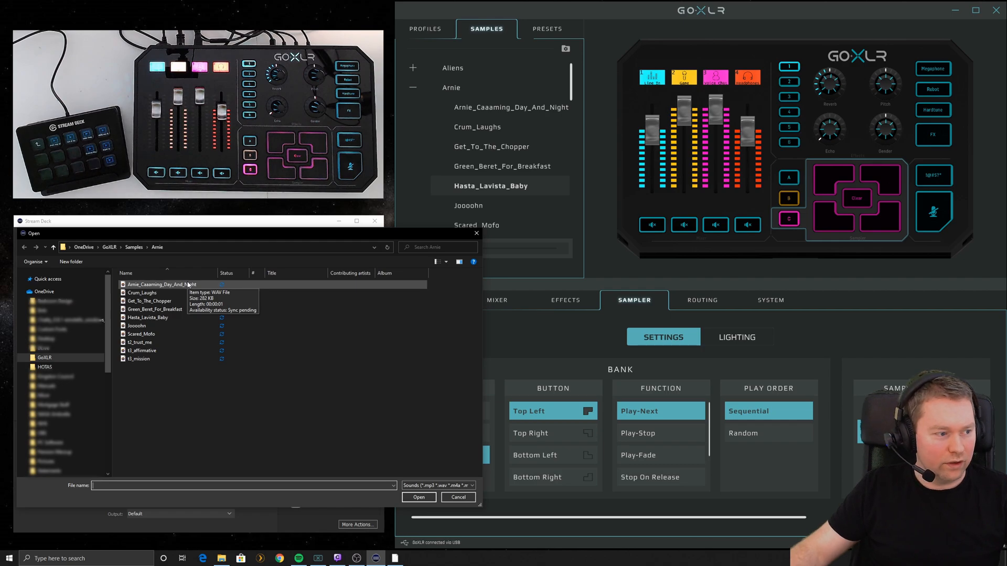
left_click(148, 316)
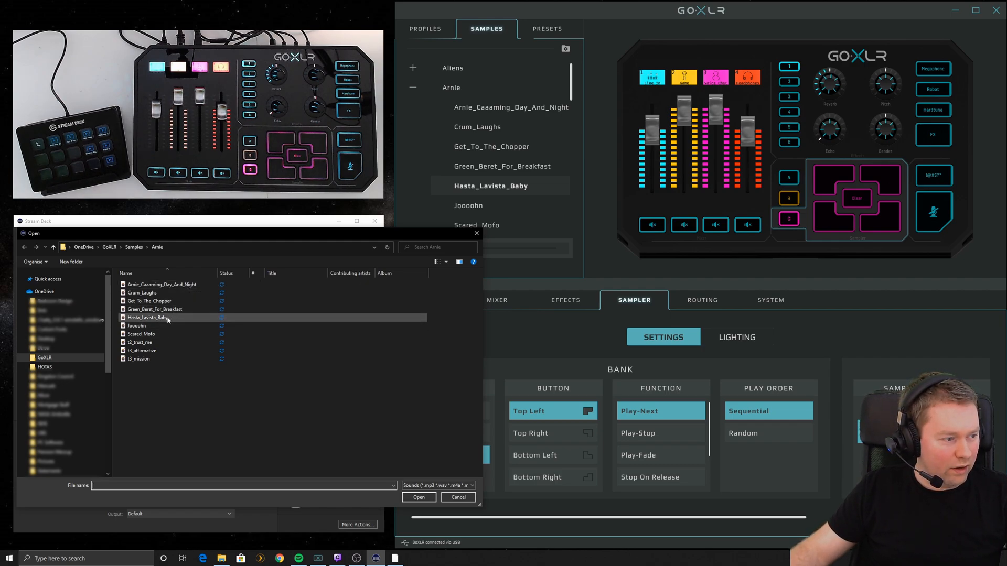
left_click(147, 317)
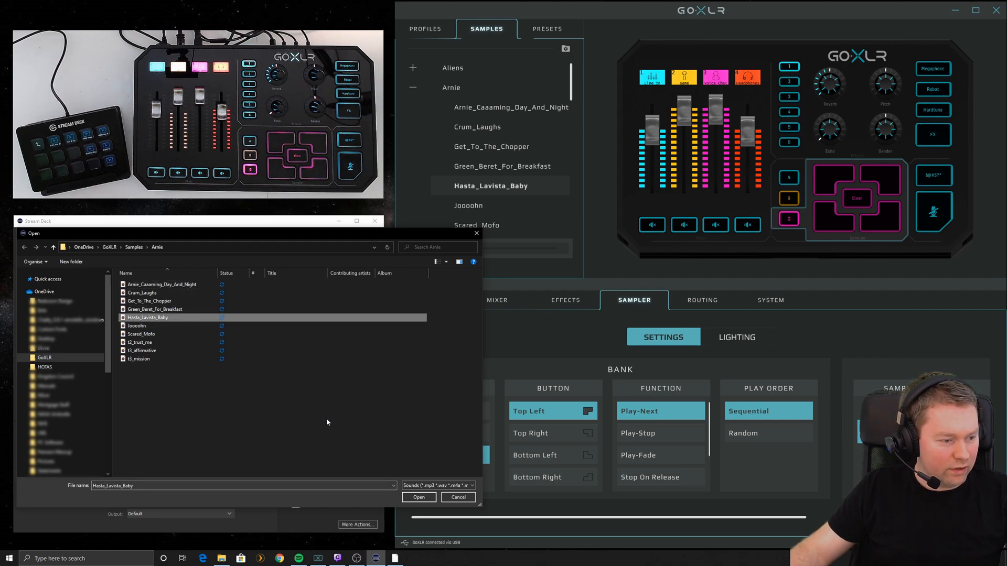
left_click(418, 497)
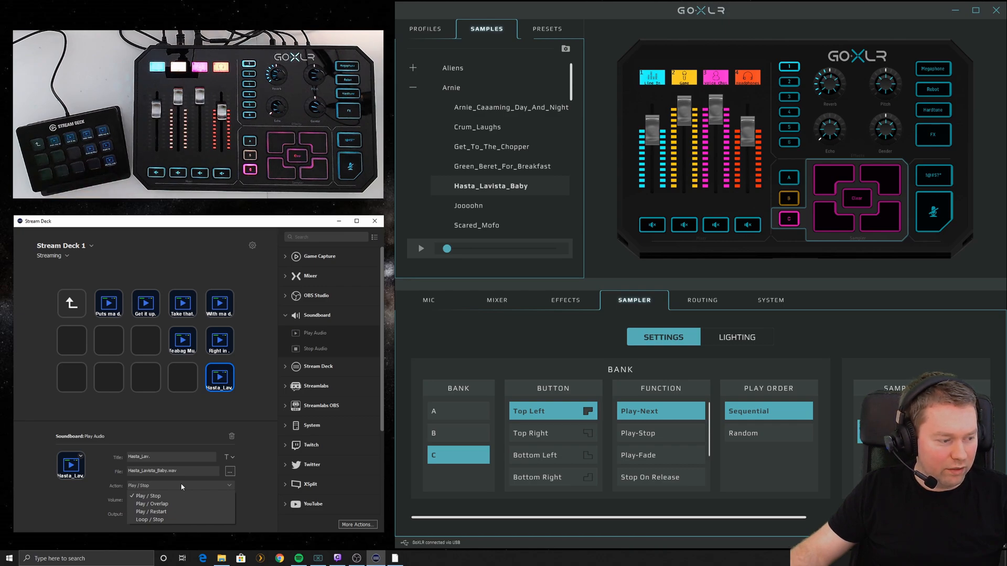
Keep Play / Stop and output the clip to Sample (TC-Helicon GoXLR), finishing the key
left_click(147, 495)
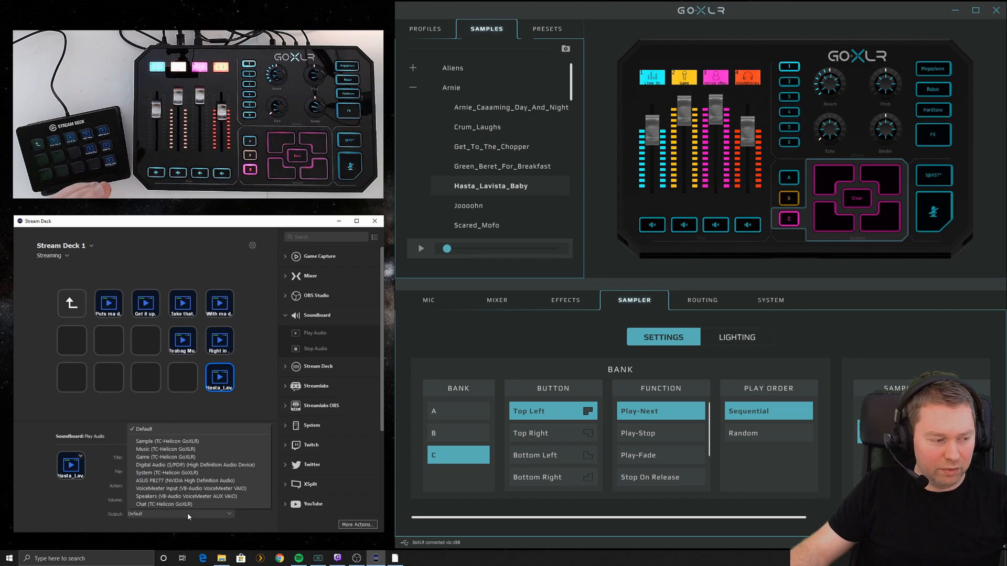
mouse_move(179, 441)
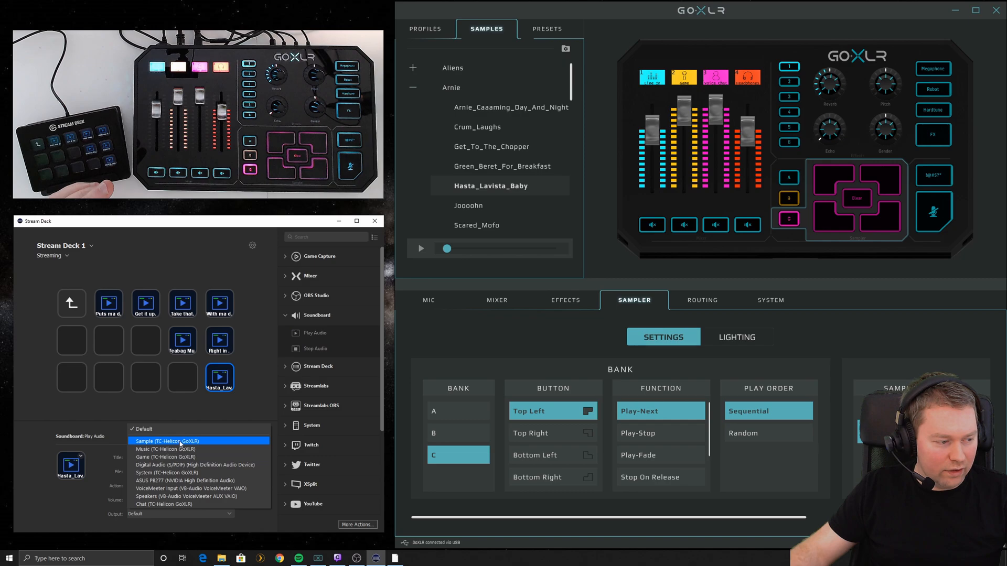
left_click(170, 440)
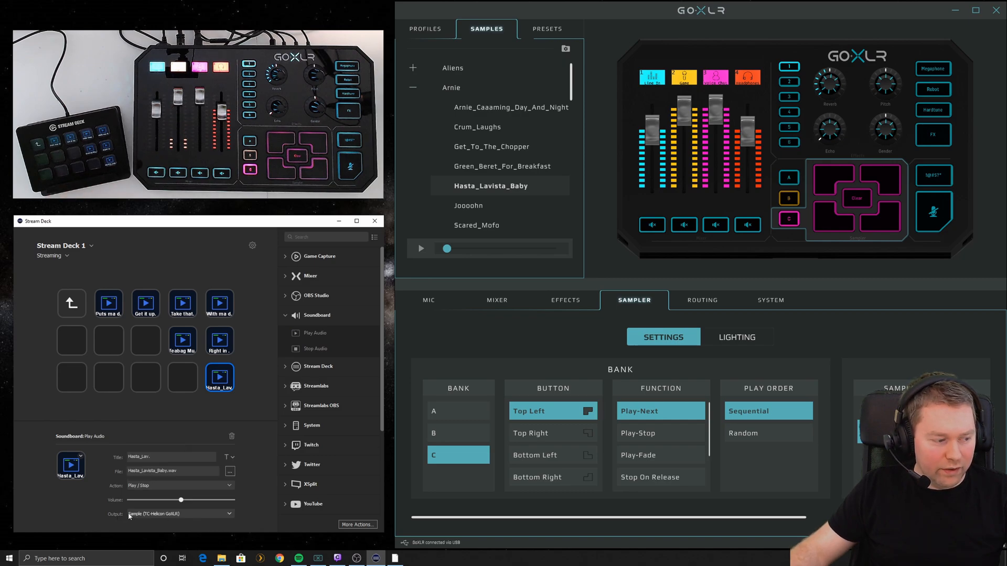
mouse_move(204, 517)
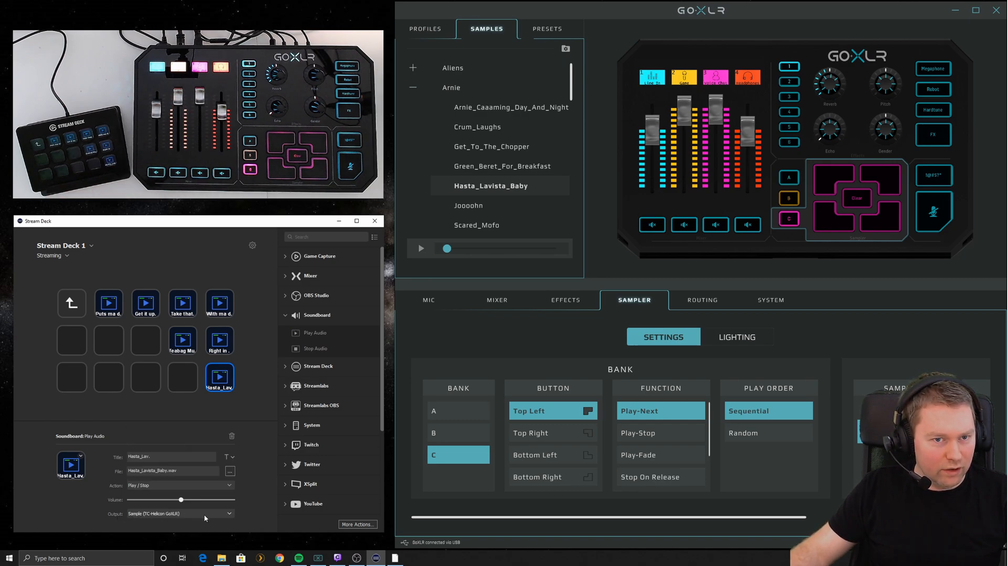
mouse_move(244, 518)
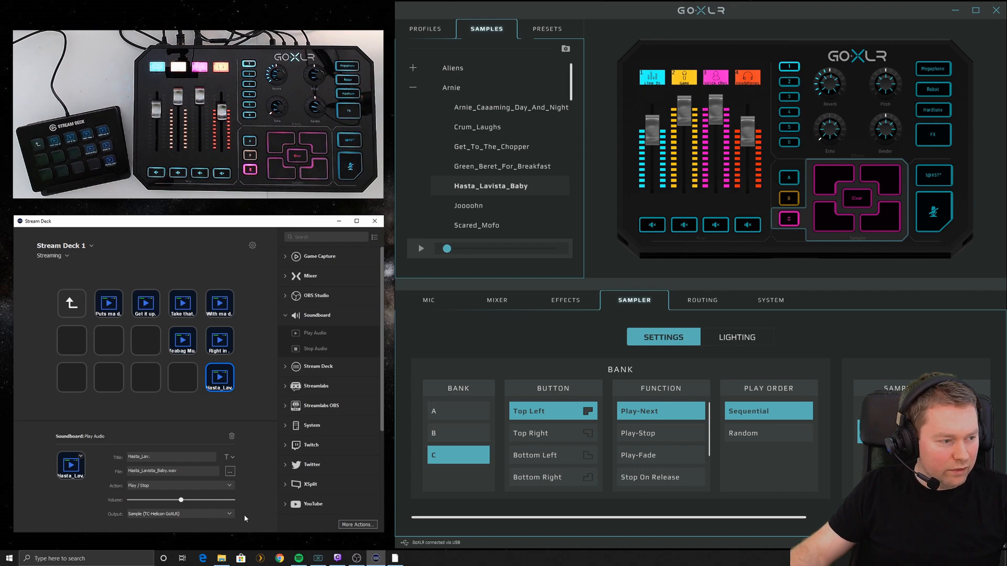
left_click(182, 378)
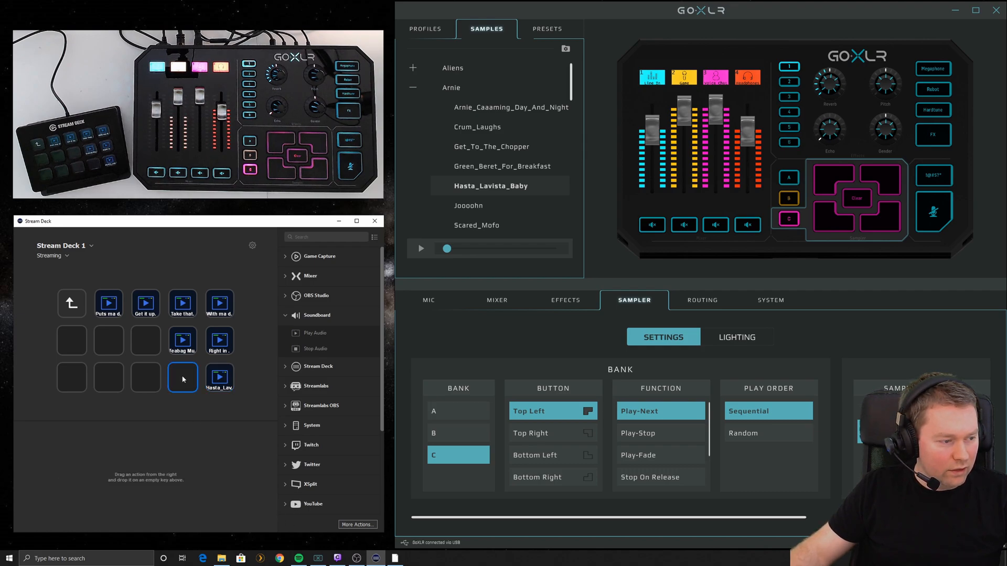